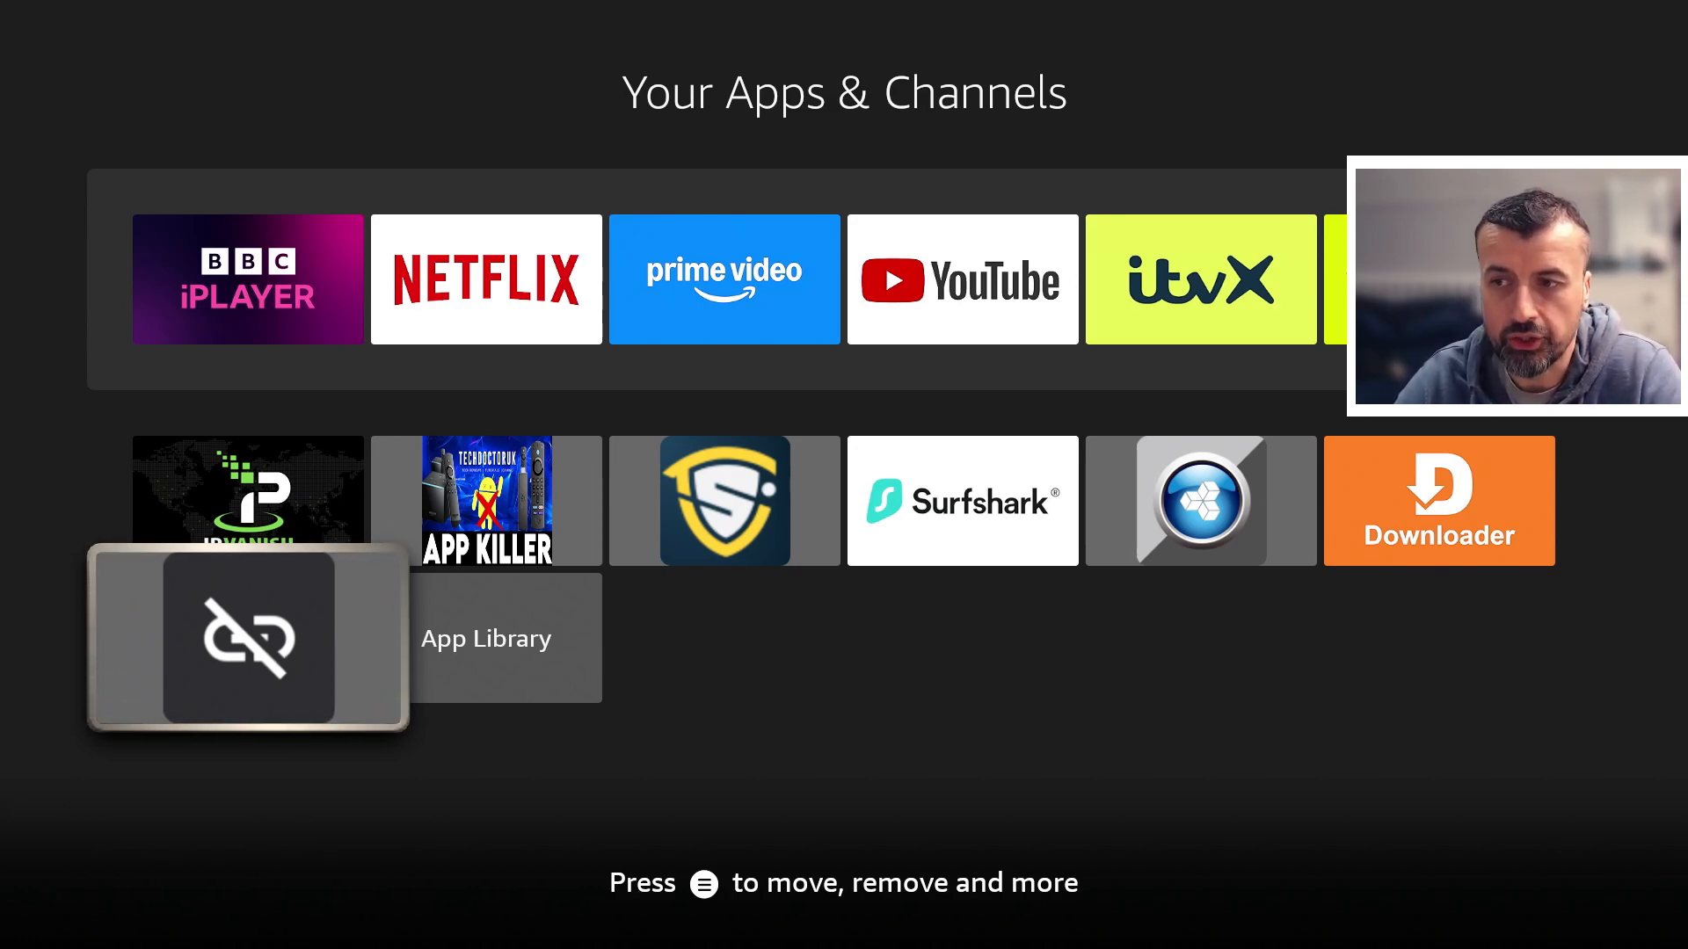
- Select the Unlinked app in the apps grid to check its status
click(248, 635)
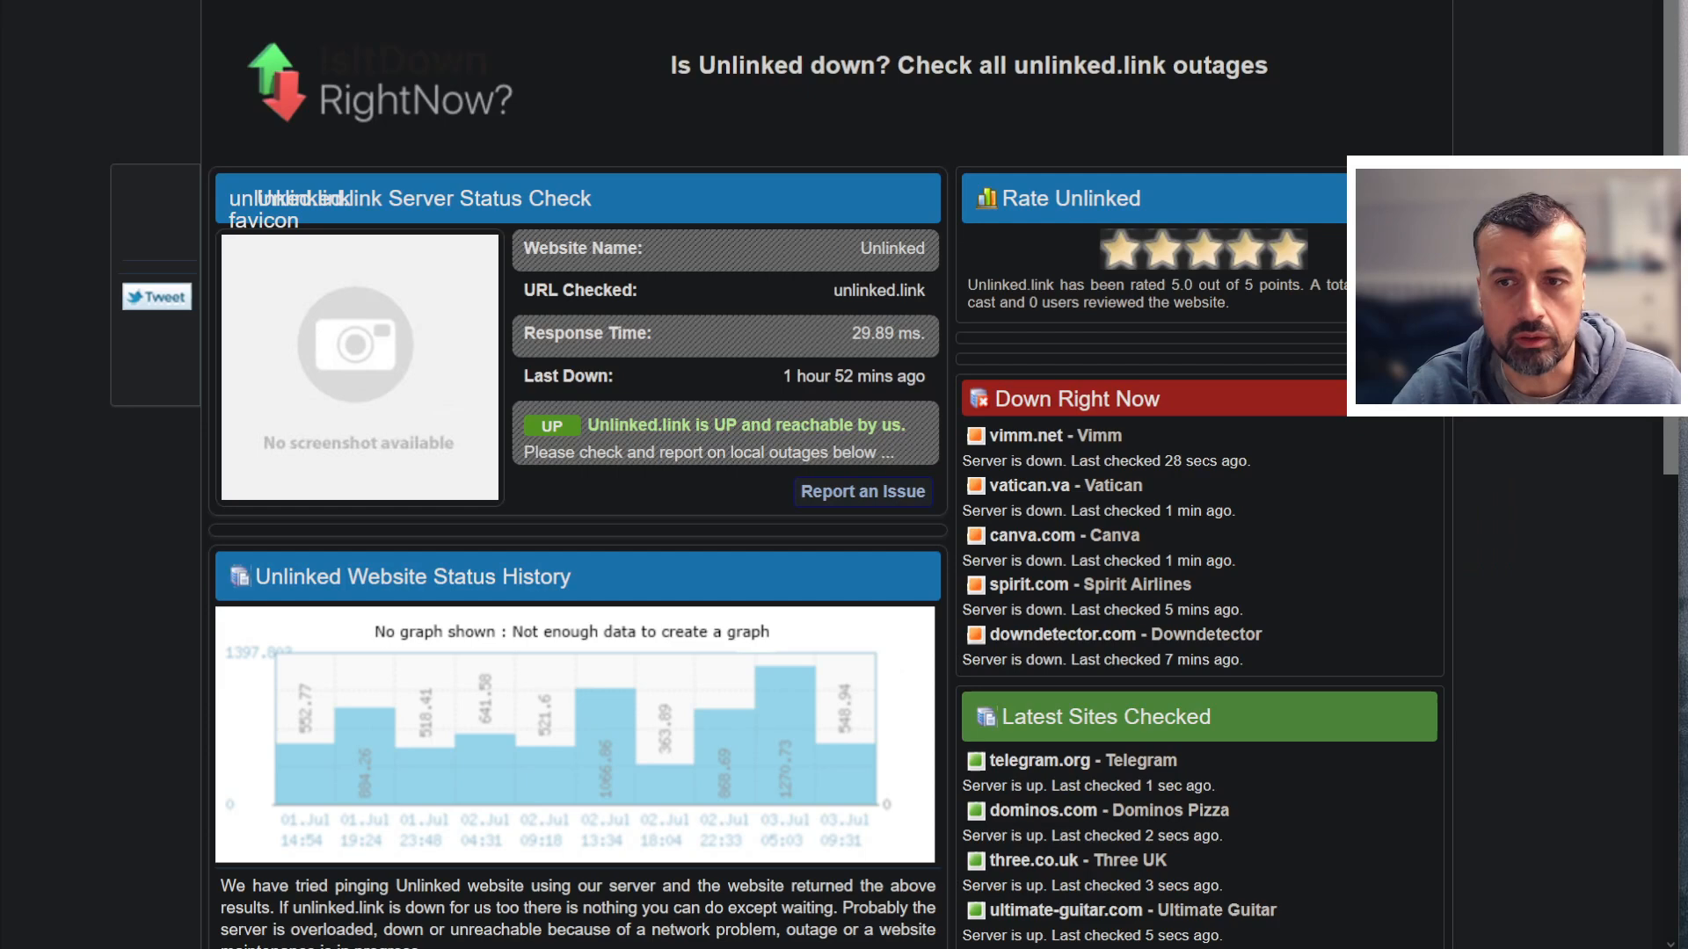
mouse_move(786, 392)
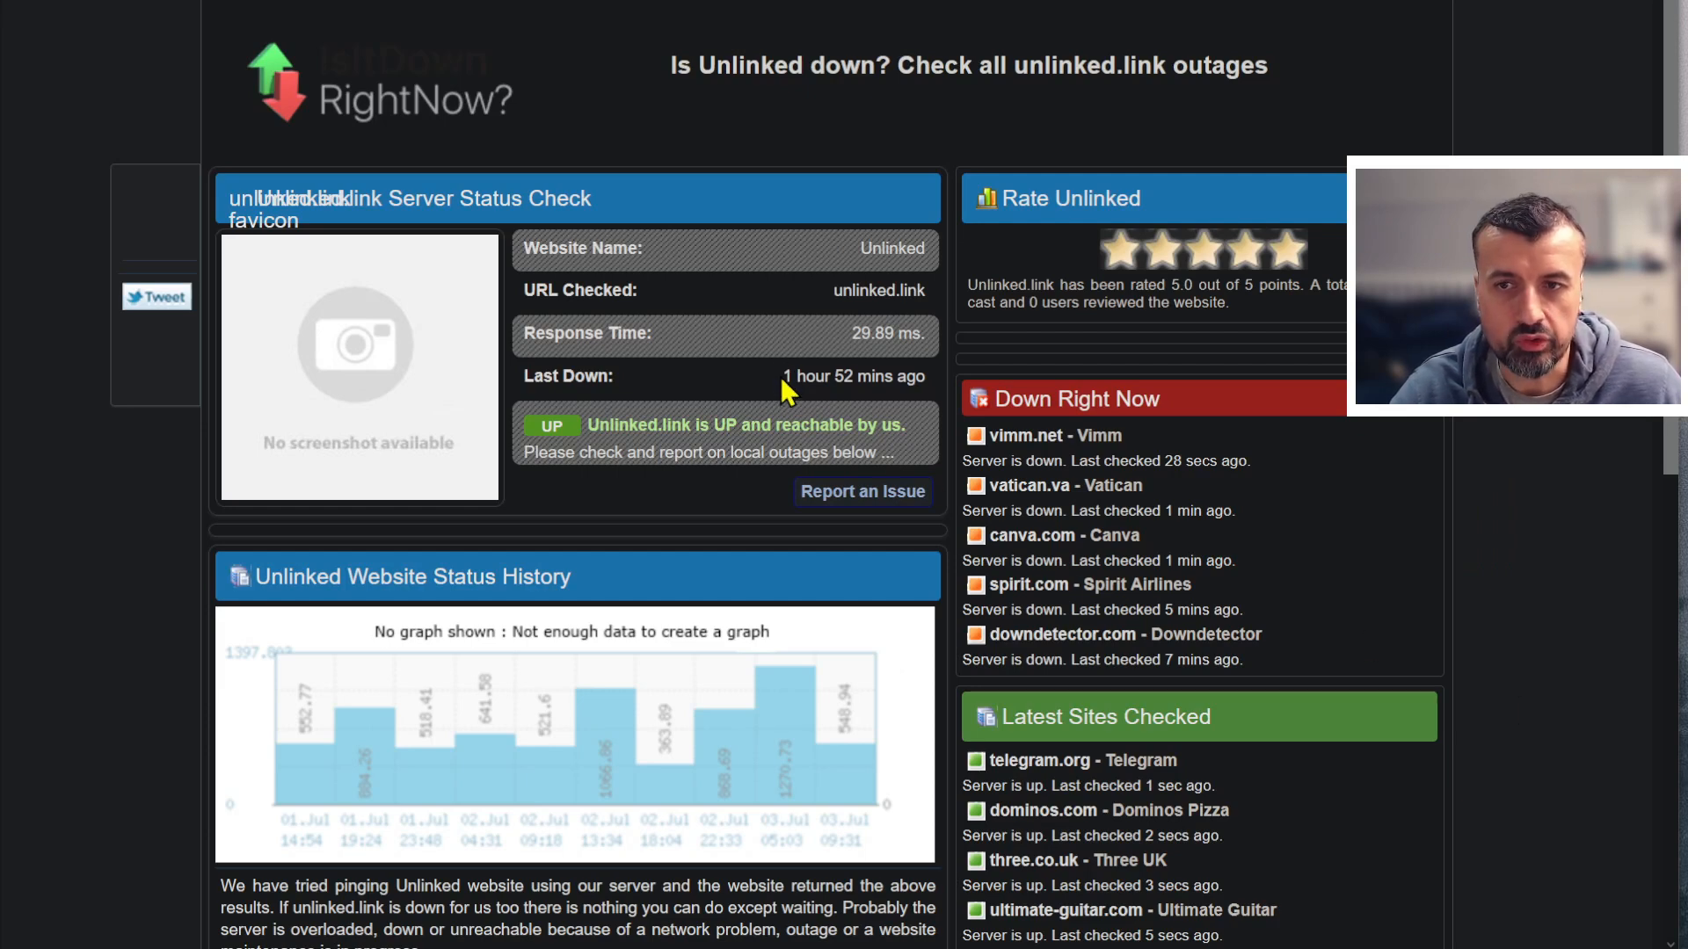
mouse_move(784, 381)
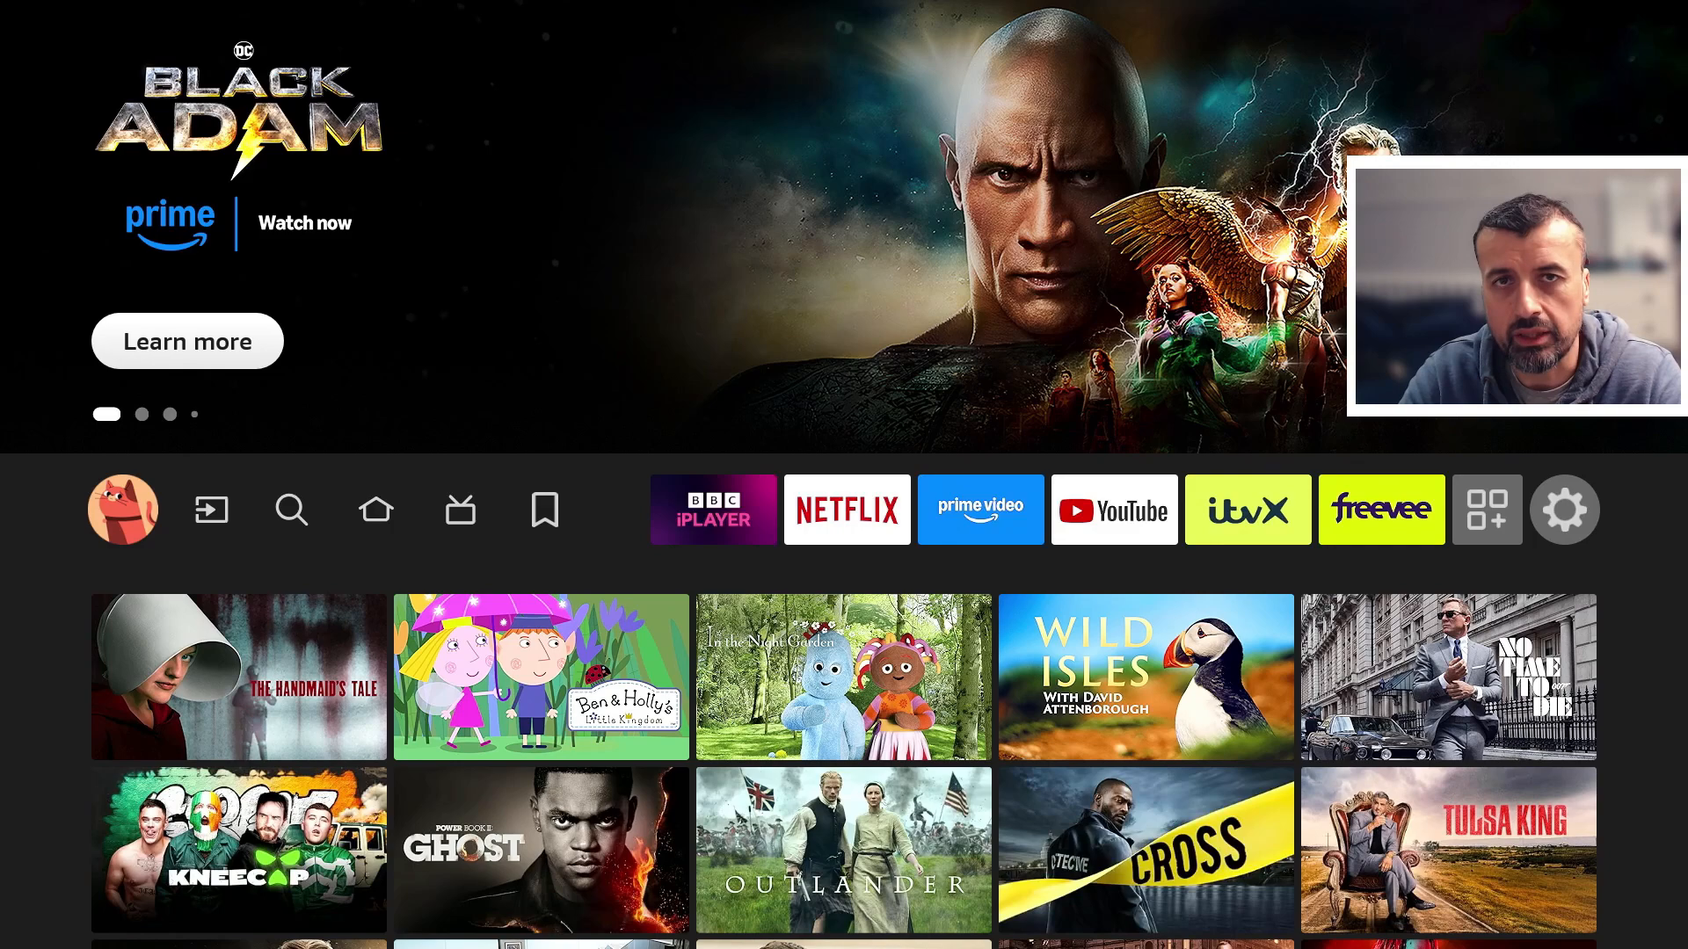
- From the home screen, reach the full list of installed apps and channels
click(377, 509)
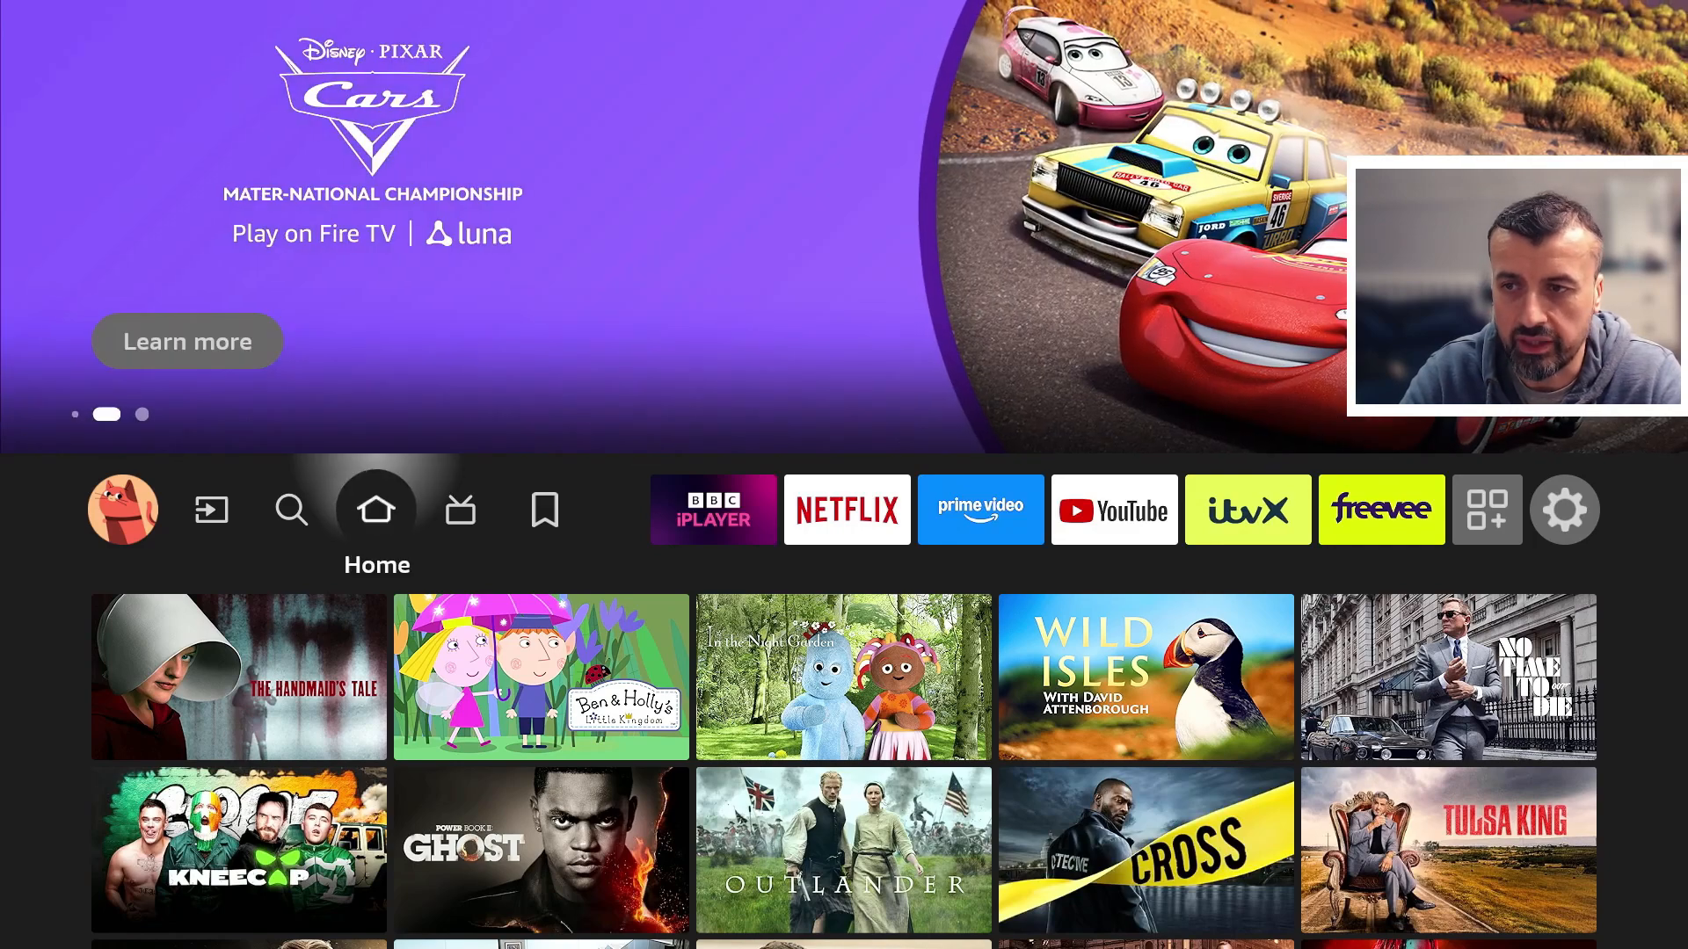
click(1487, 510)
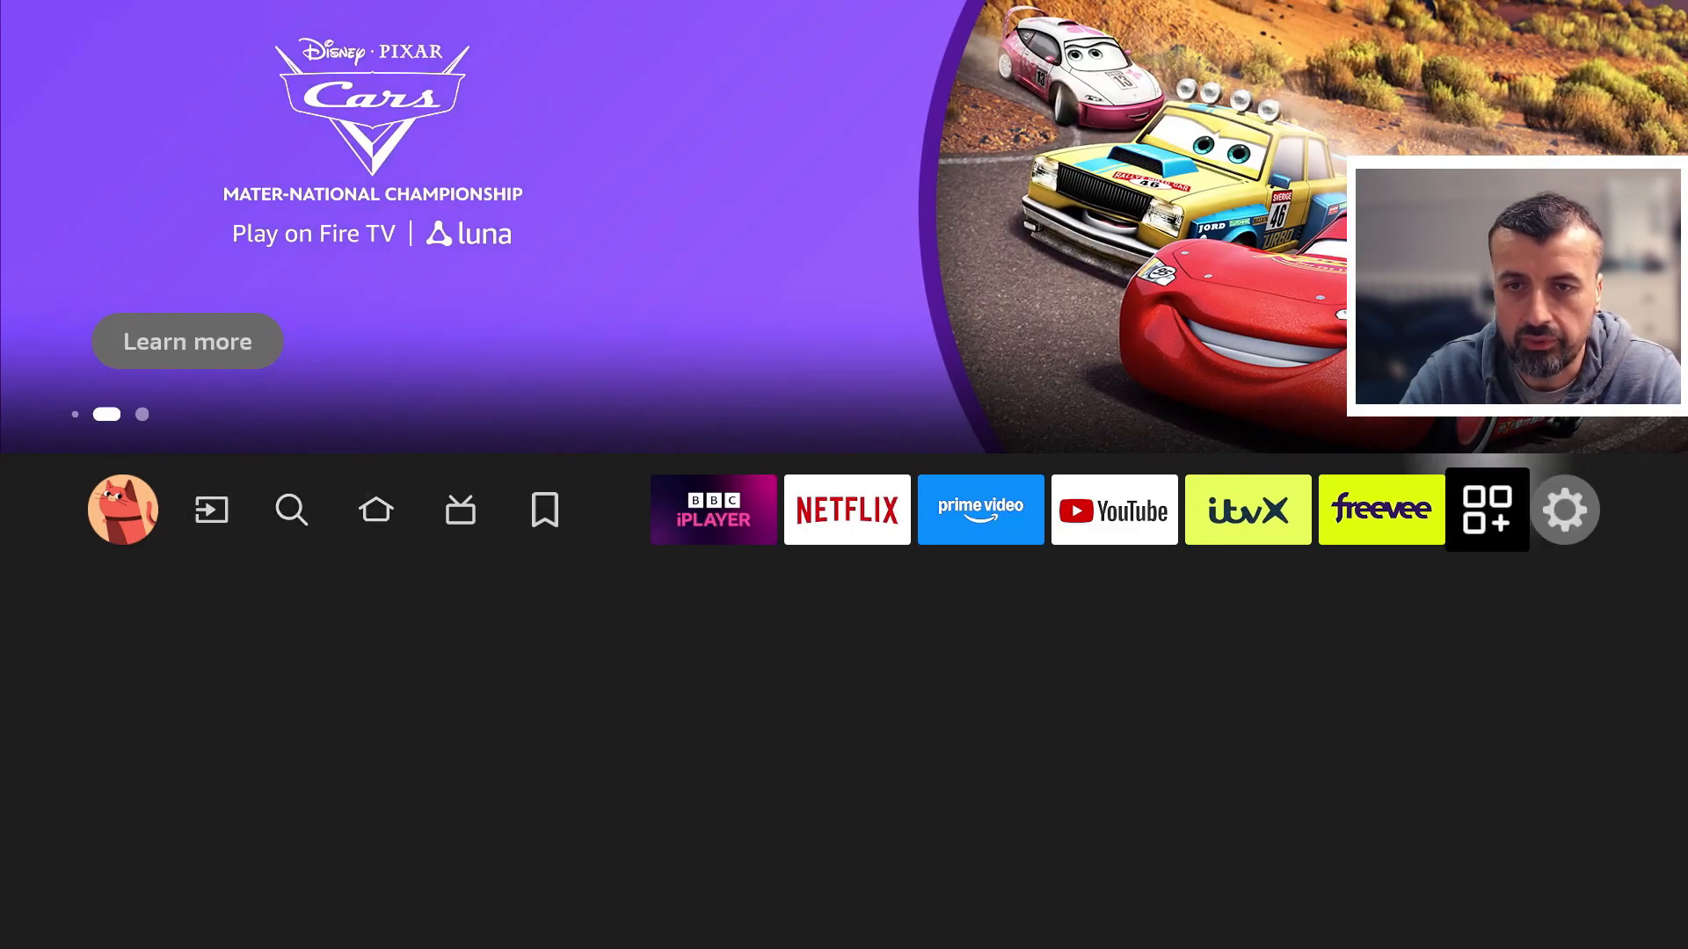
click(1487, 510)
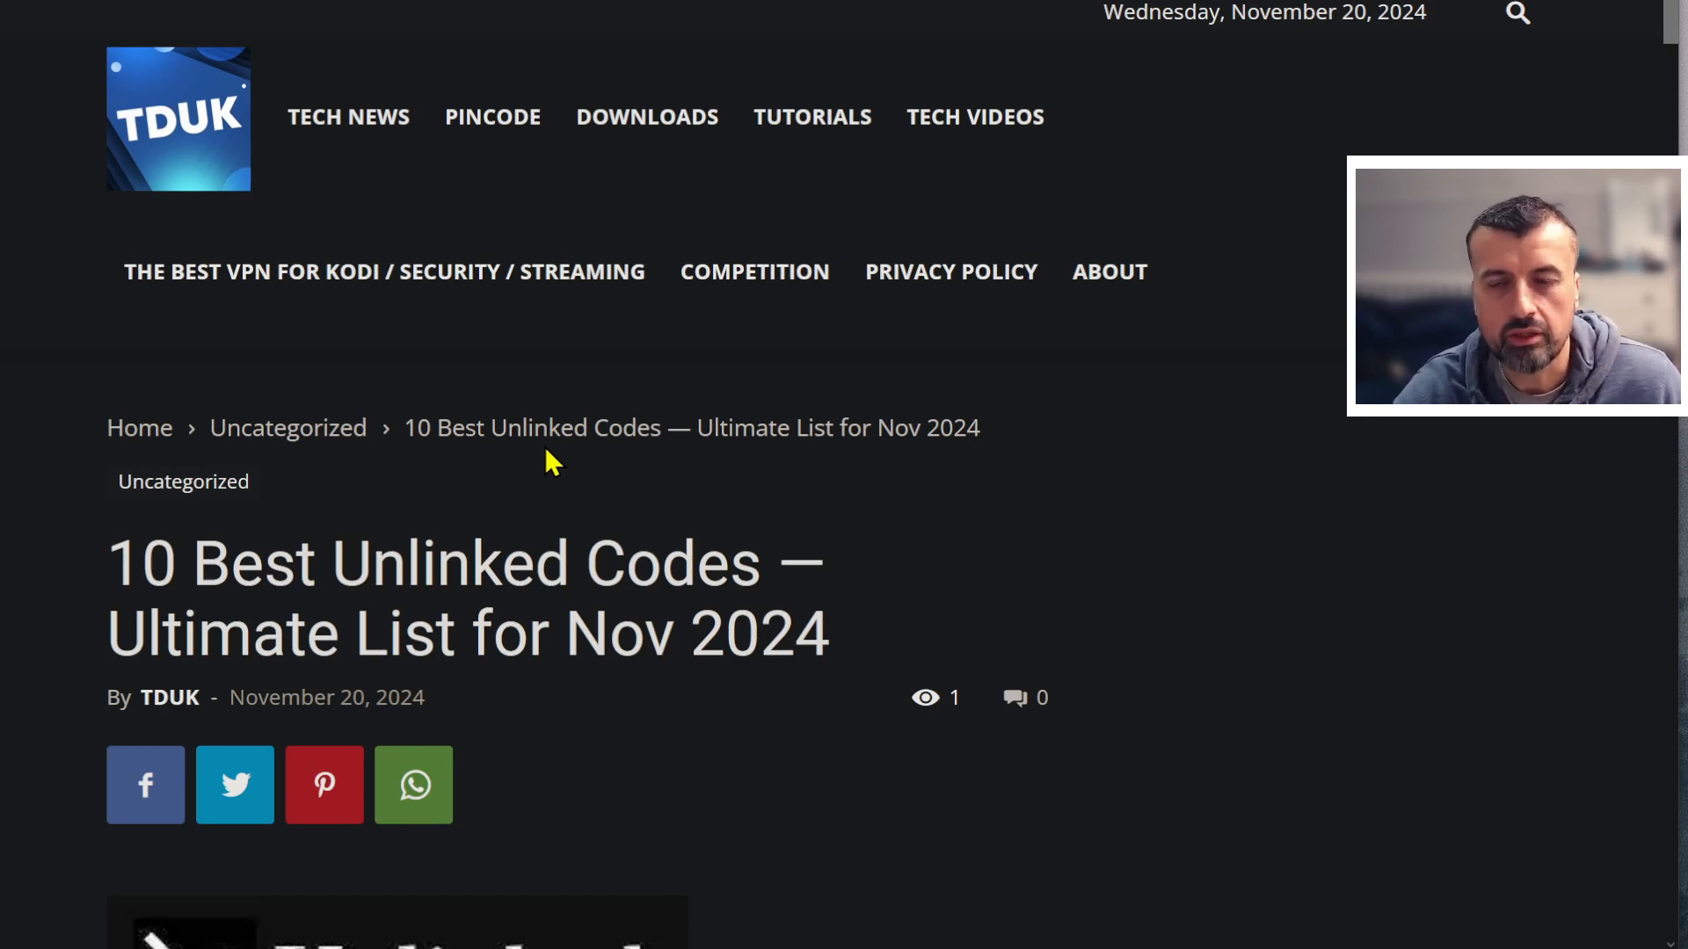
- Scroll down through the '10 Best Unlinked Codes' post body
scroll(down, 3)
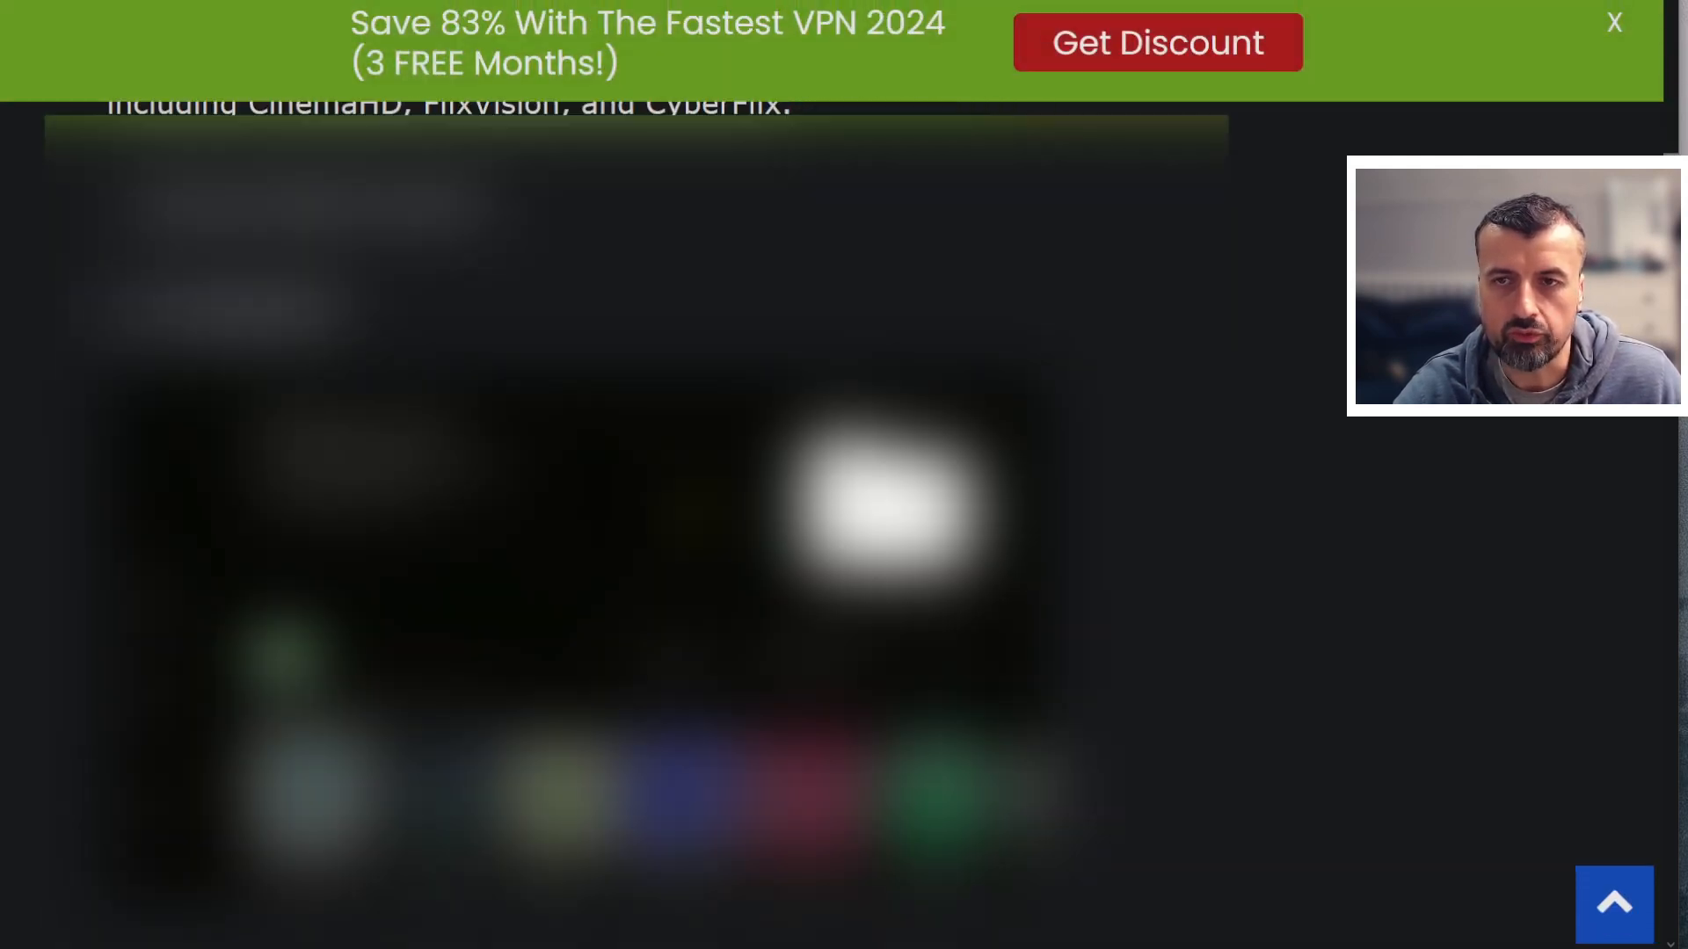
scroll(down, 3)
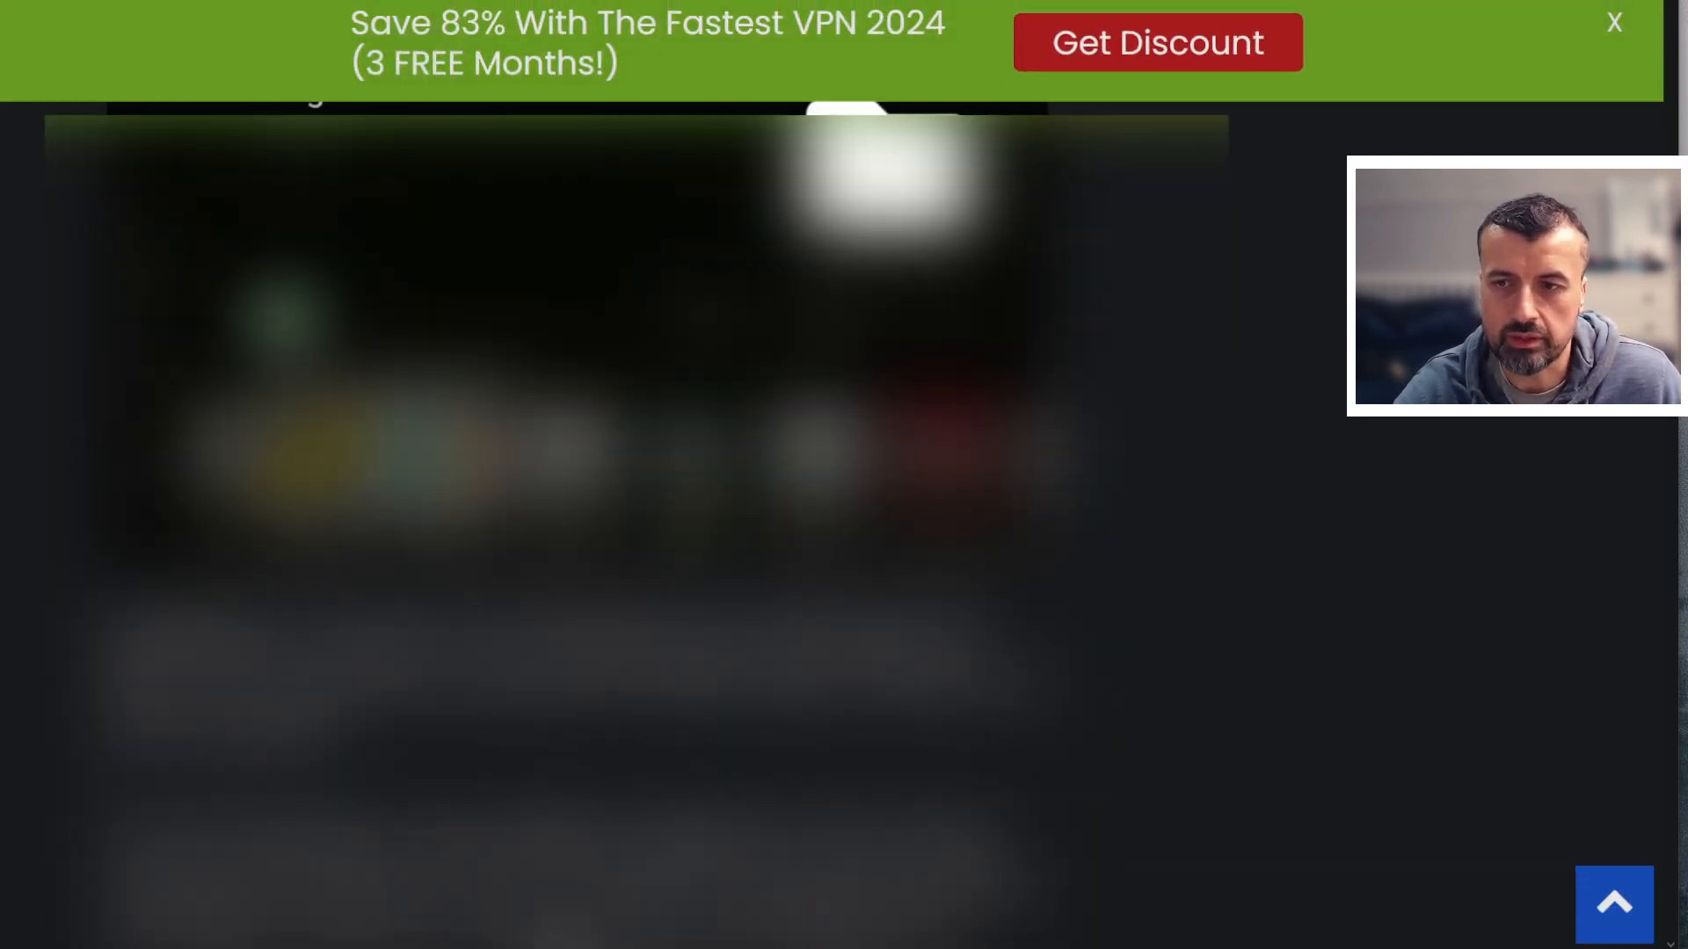